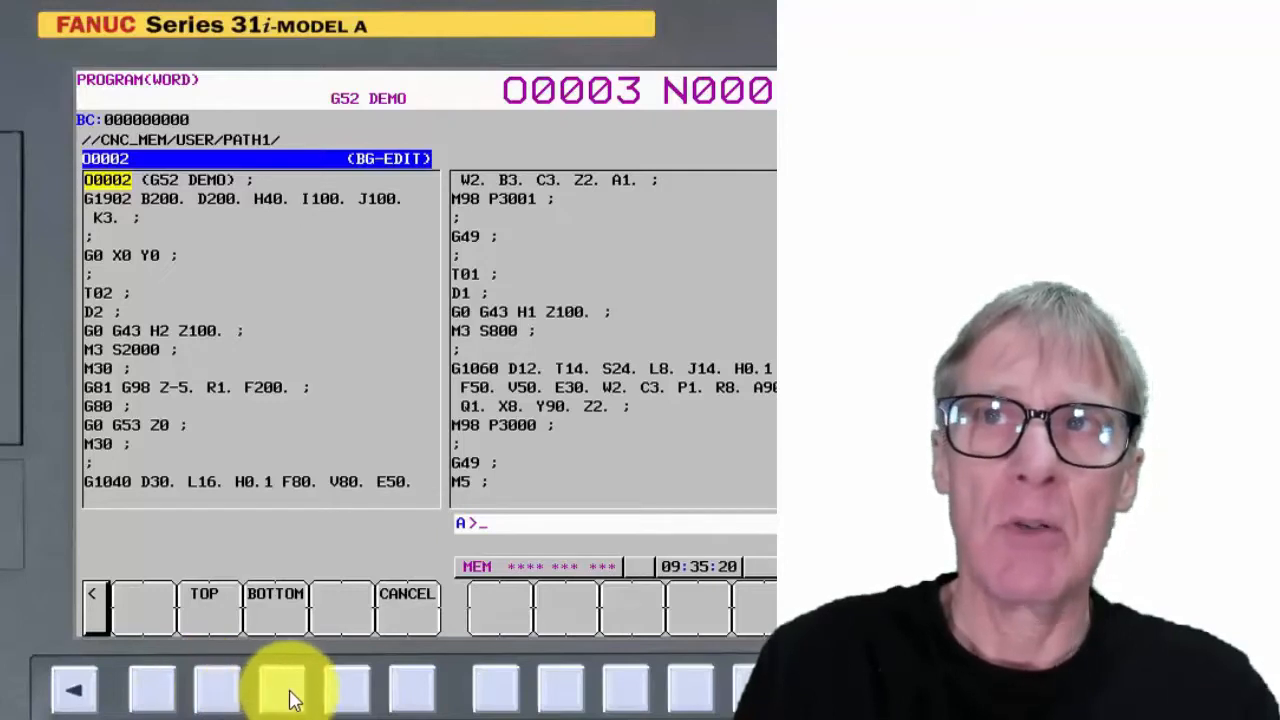
- Use the LINE SEARCH BOTTOM soft key to show O0002's closing M30 and %
click(275, 600)
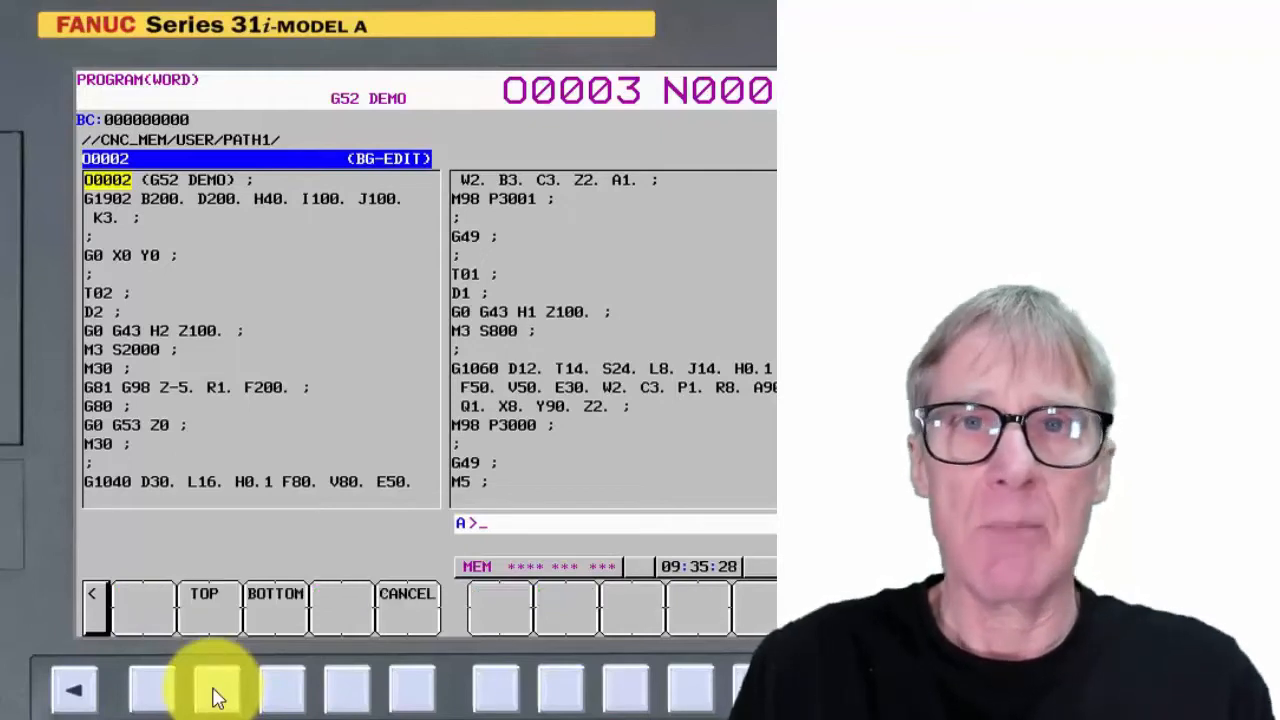
mouse_move(290, 690)
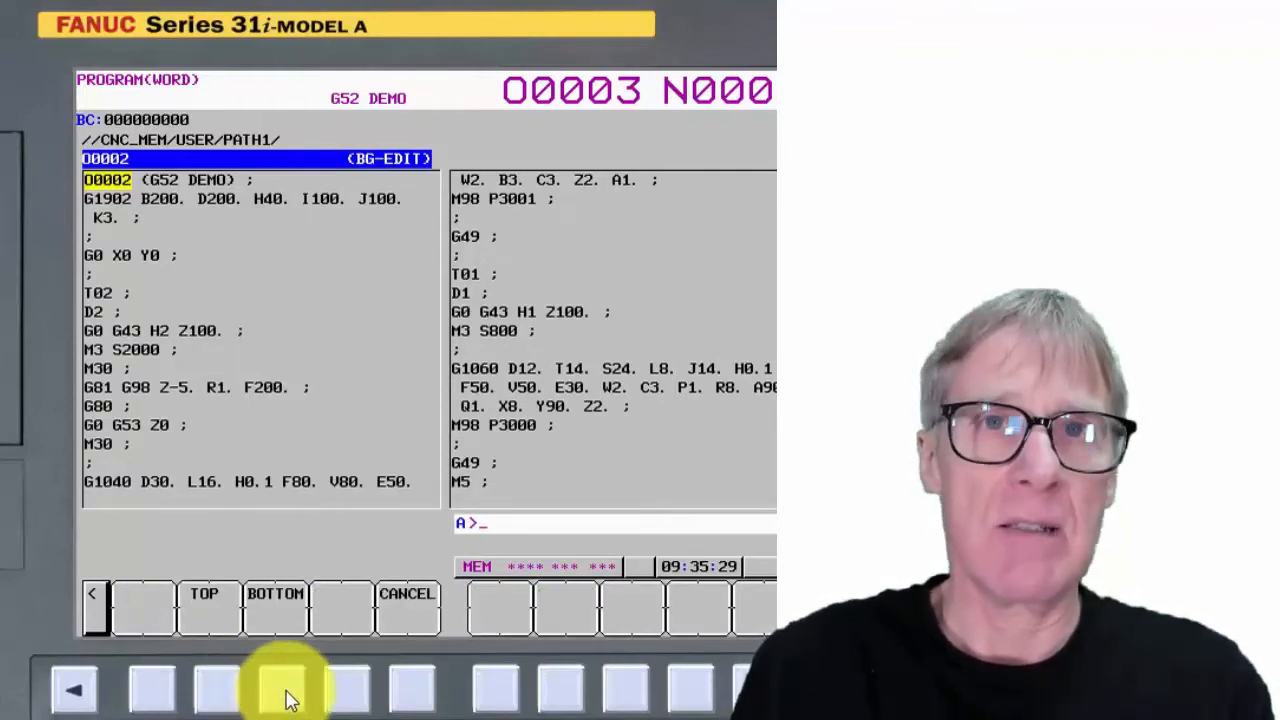
click(275, 594)
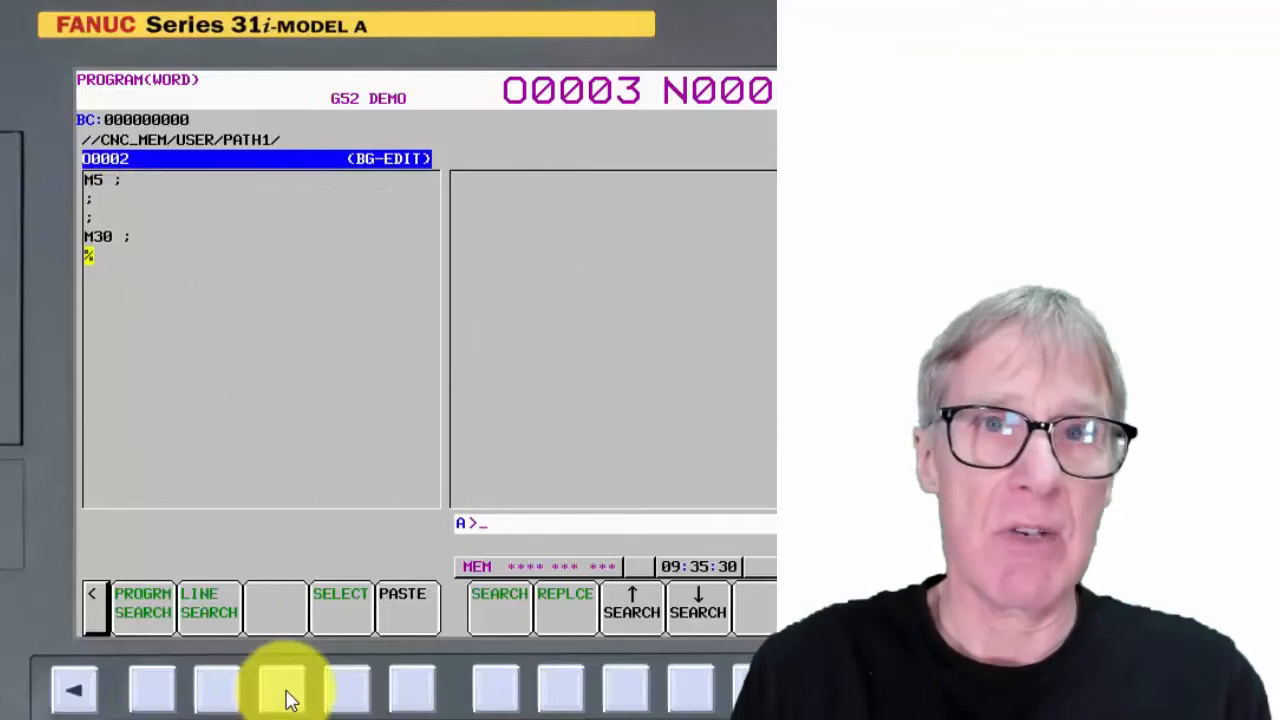